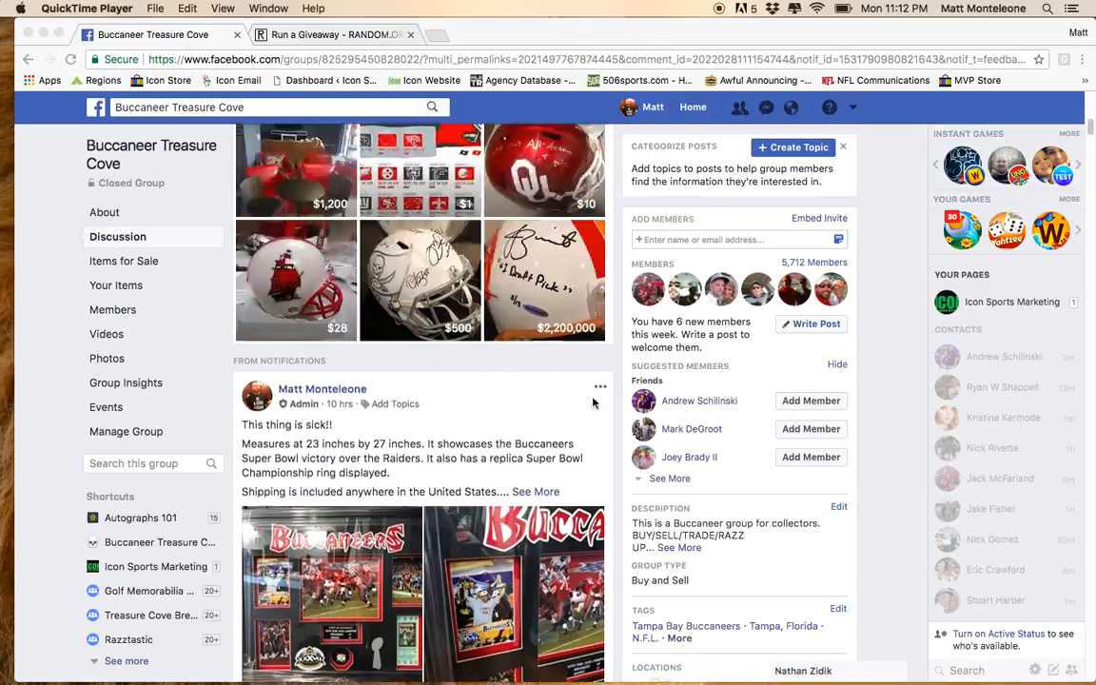
# Review the framed ring post's comments, then switch to the RANDOM.ORG Run a Giveaway tab.
pyautogui.scroll(-3)
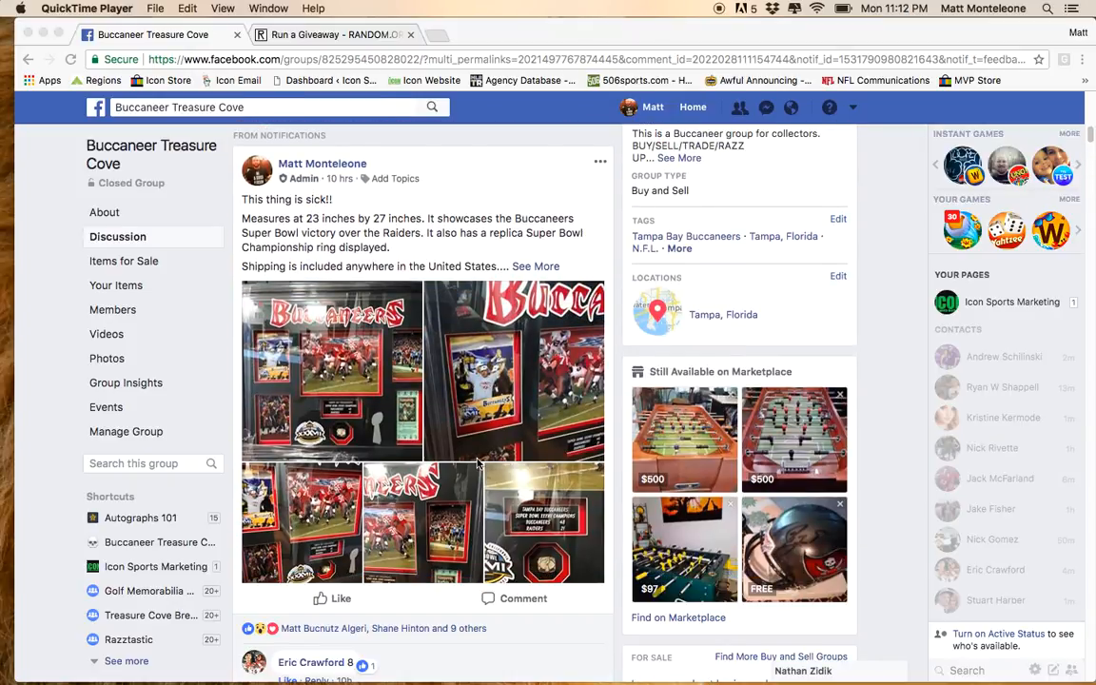
pyautogui.scroll(-3)
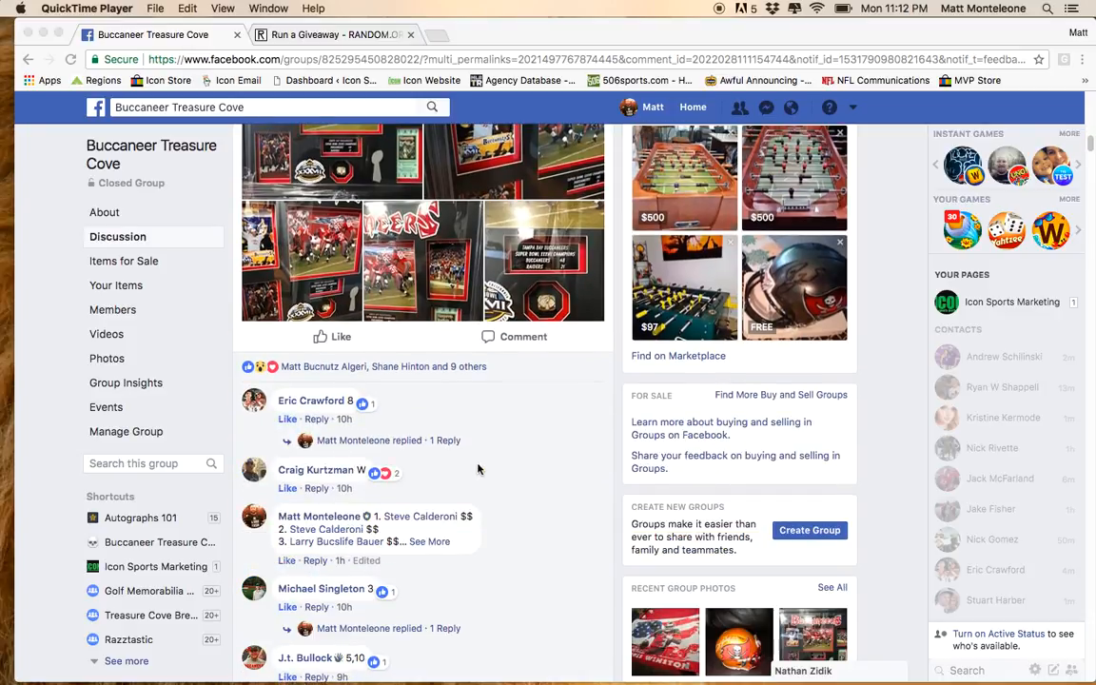
pyautogui.click(429, 542)
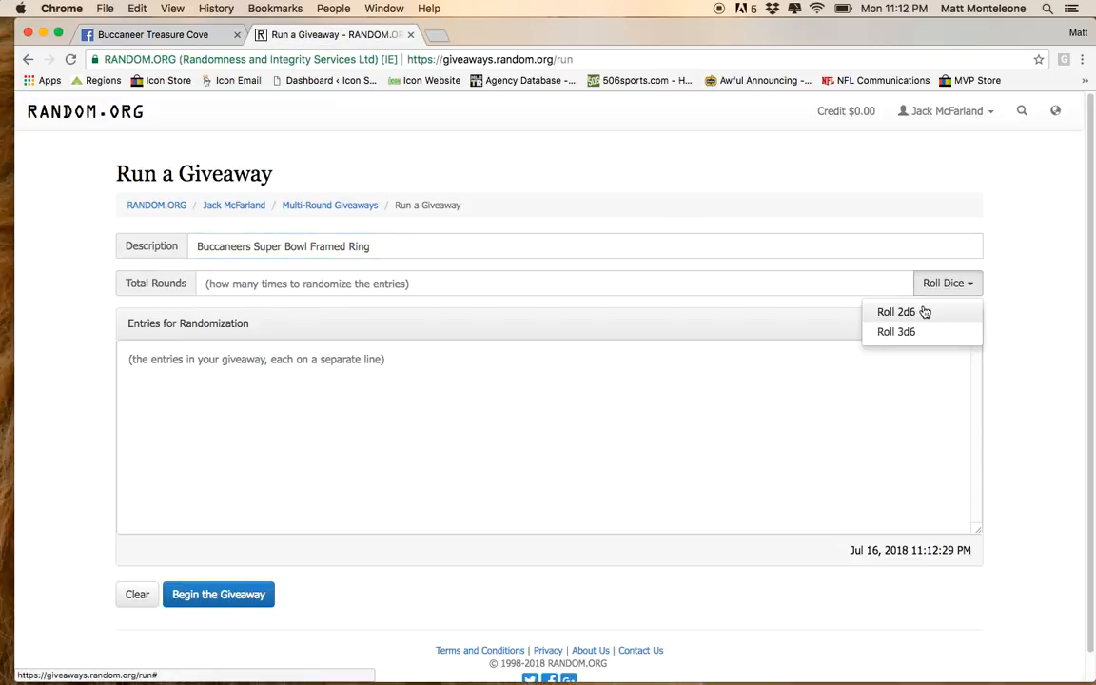
# Roll 2d6 several times until the round count settles at 9, dismissing each result.
pyautogui.click(895, 312)
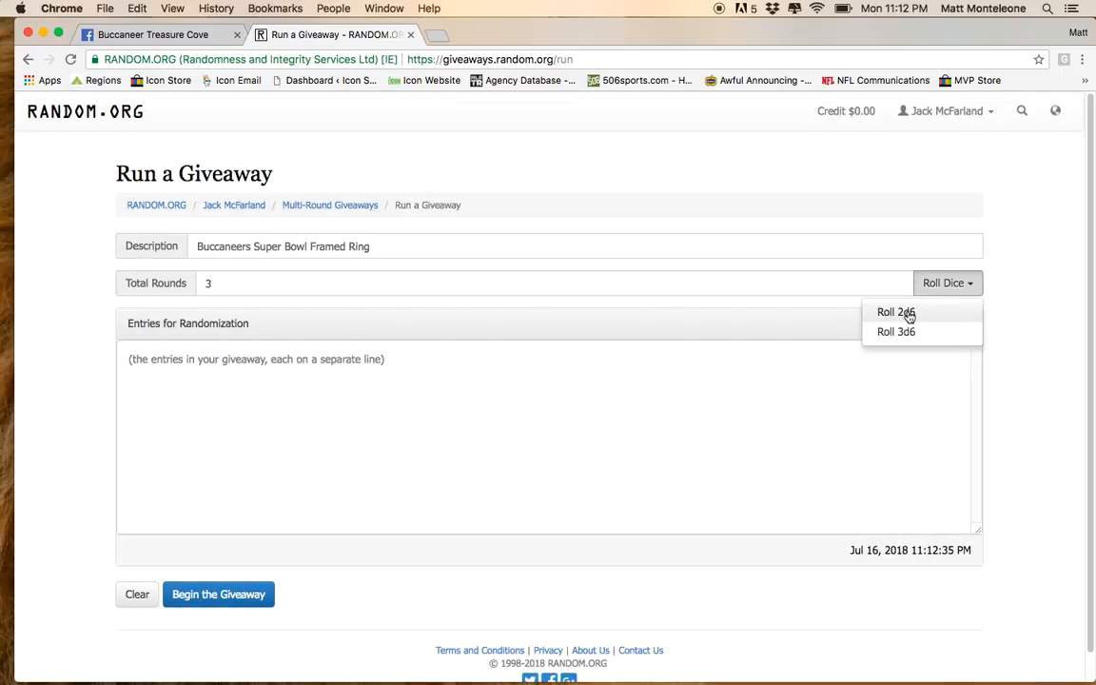
pyautogui.click(894, 312)
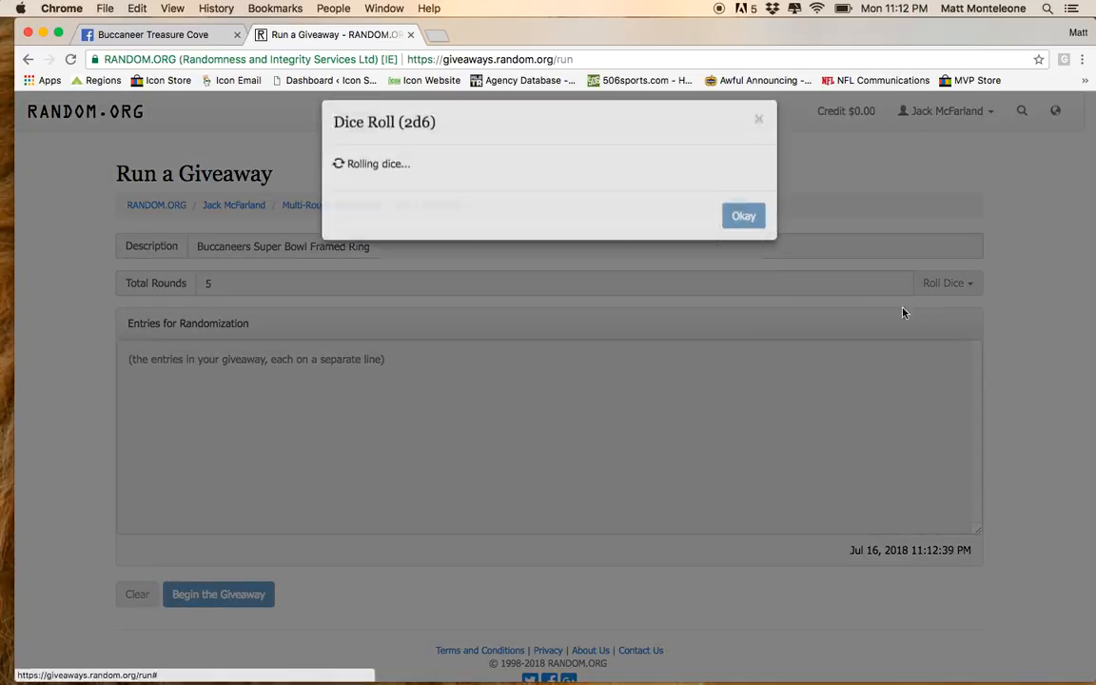
pyautogui.click(947, 283)
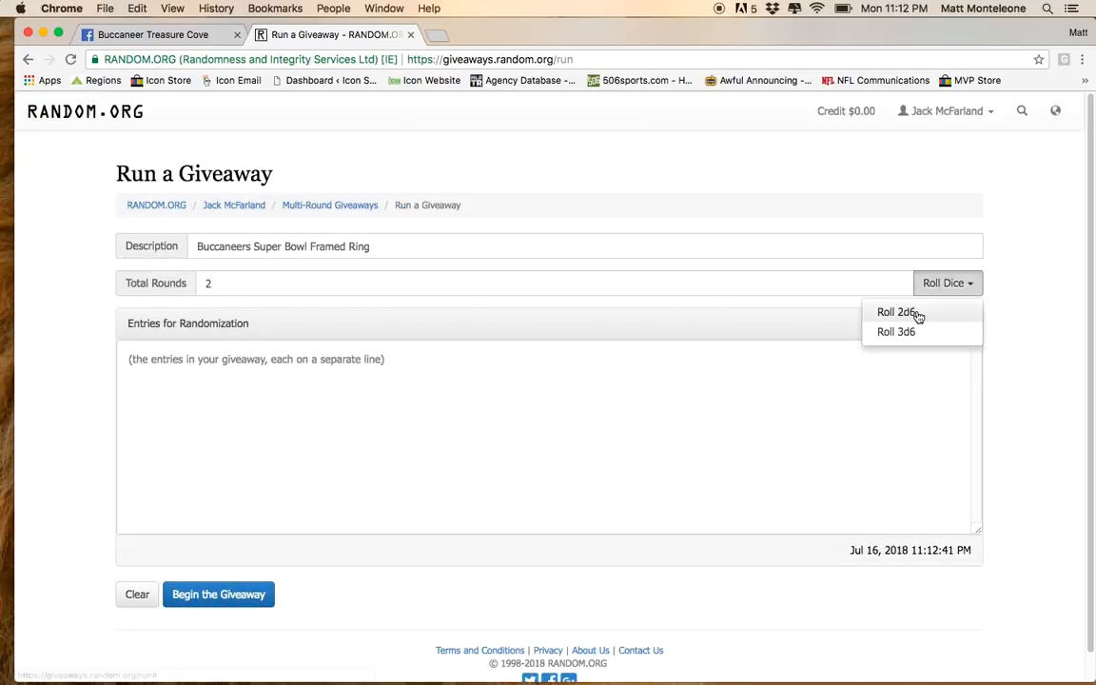
pyautogui.click(896, 312)
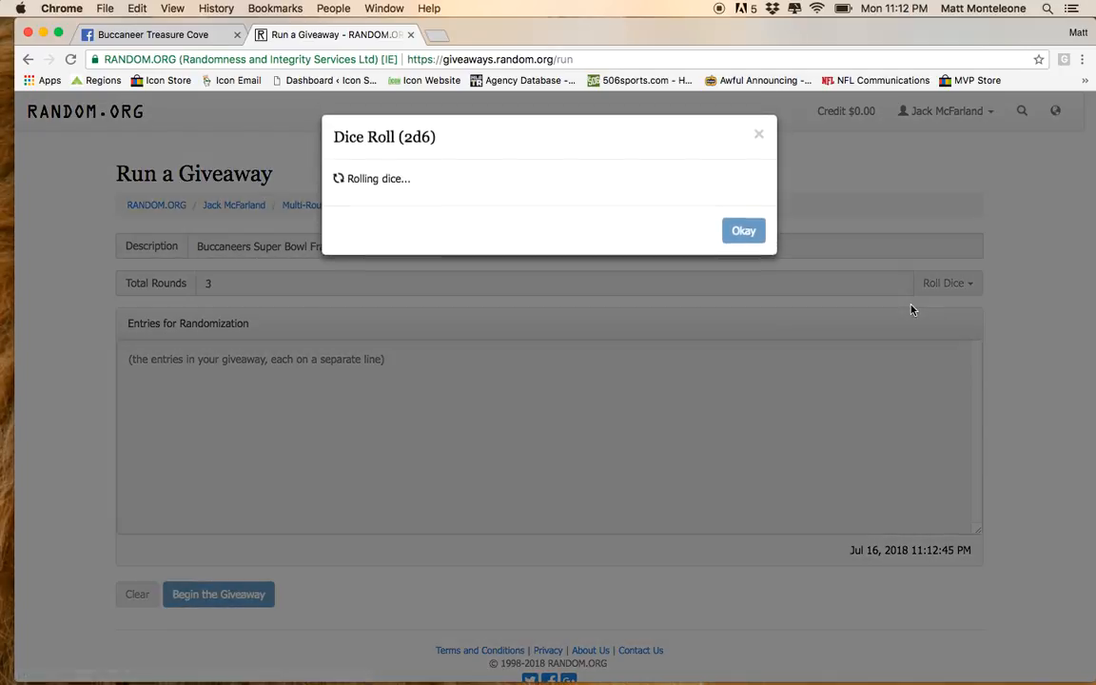
pyautogui.click(742, 231)
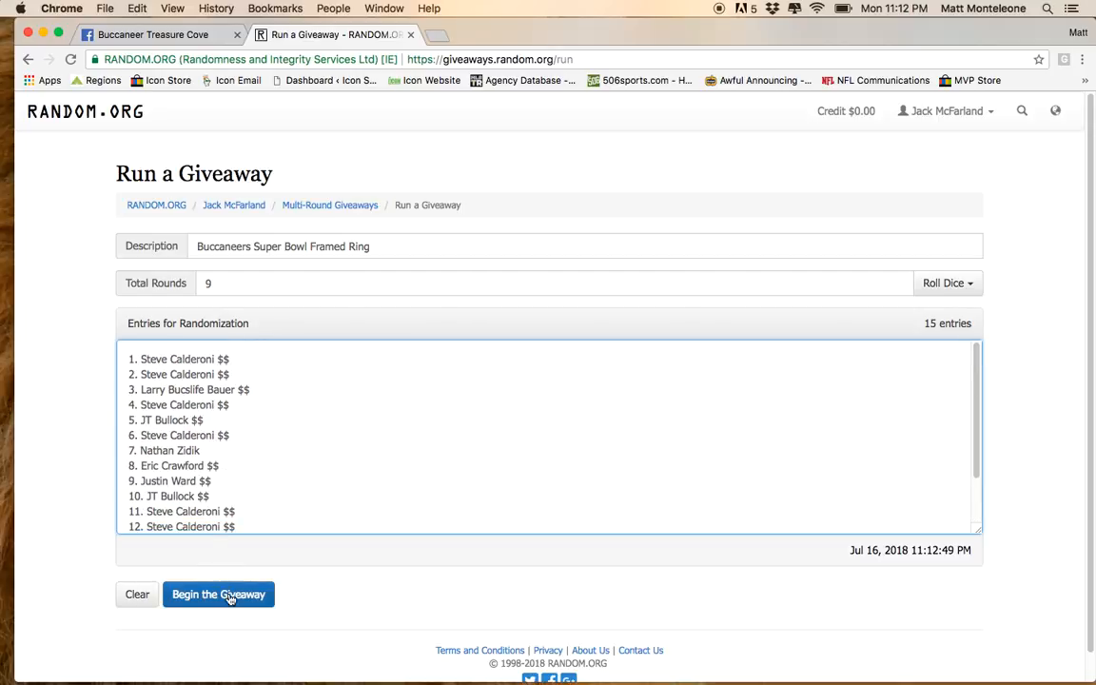
# Begin the giveaway and run every round through the final one, producing verification code vkklmw.
pyautogui.click(218, 593)
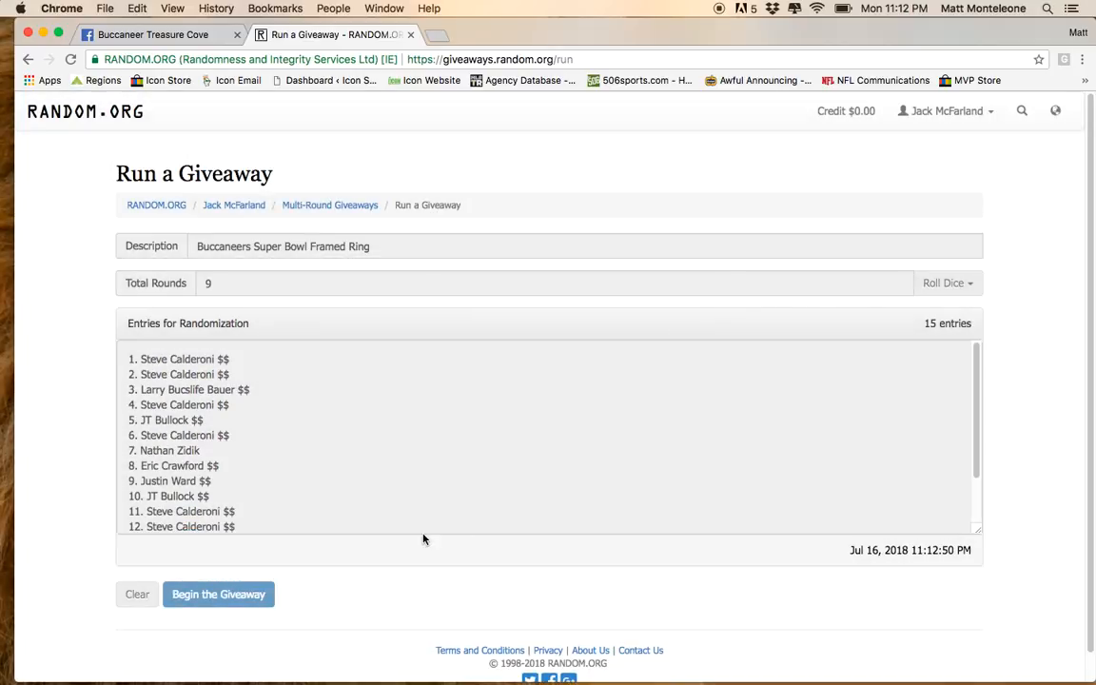
pyautogui.click(217, 594)
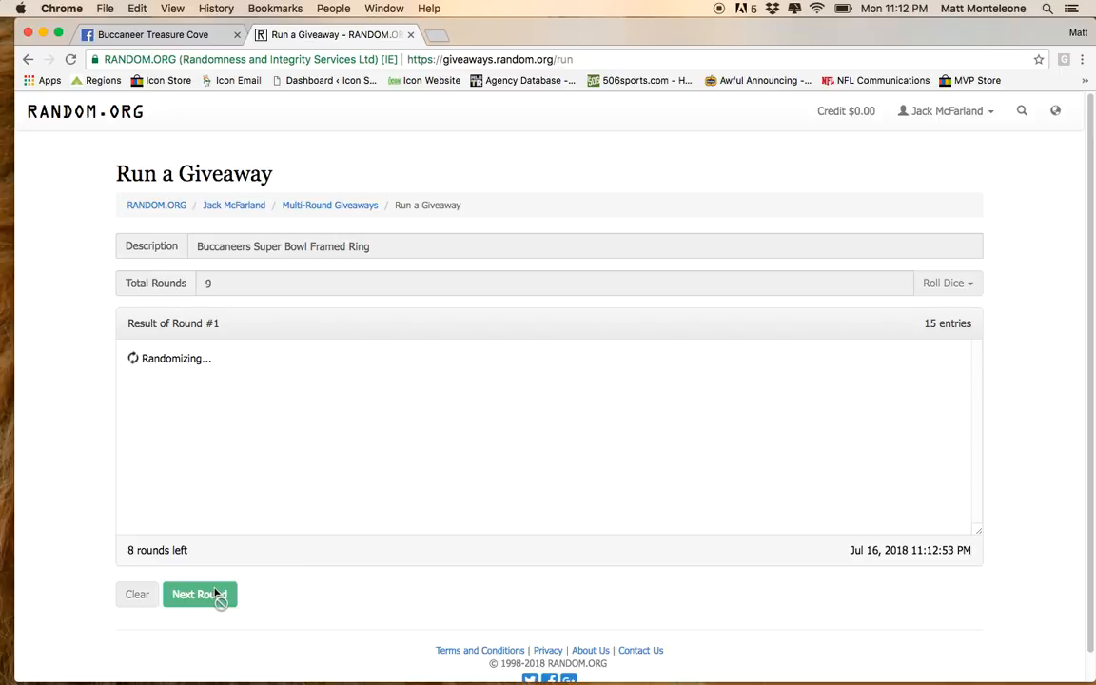
pyautogui.click(200, 594)
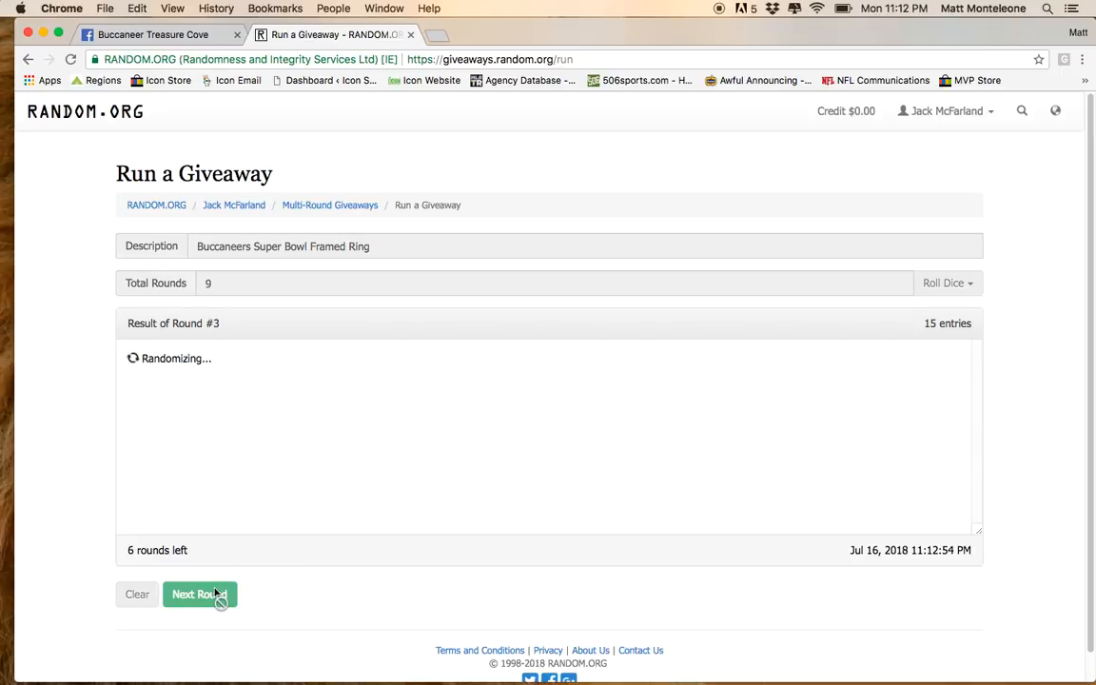
pyautogui.click(199, 594)
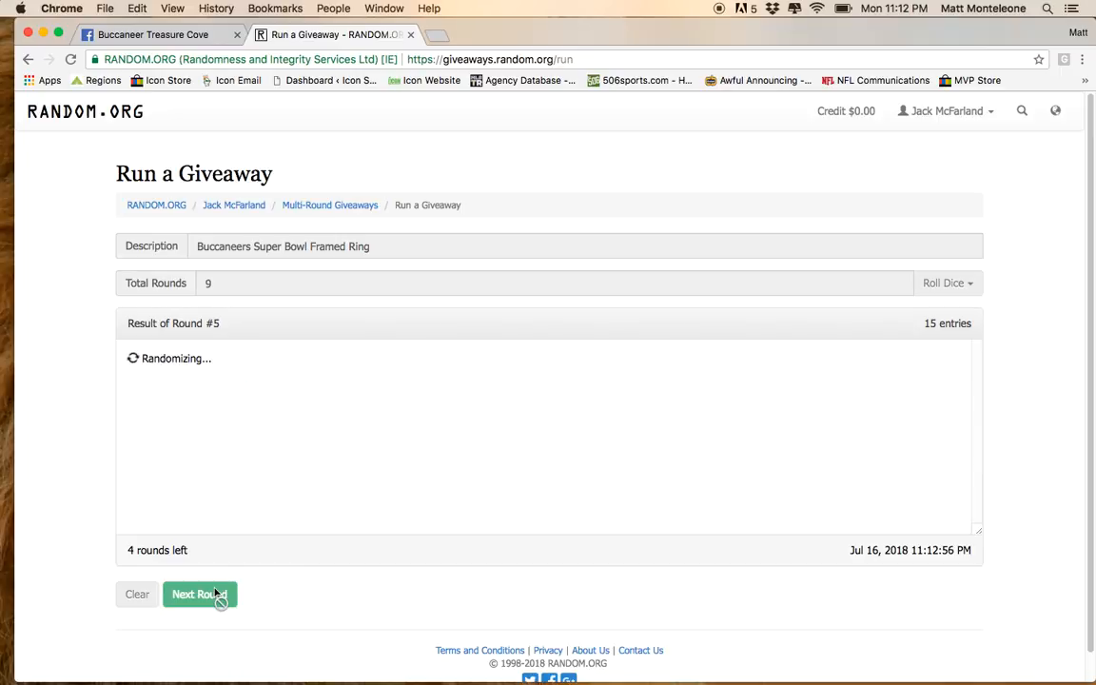
pyautogui.click(199, 593)
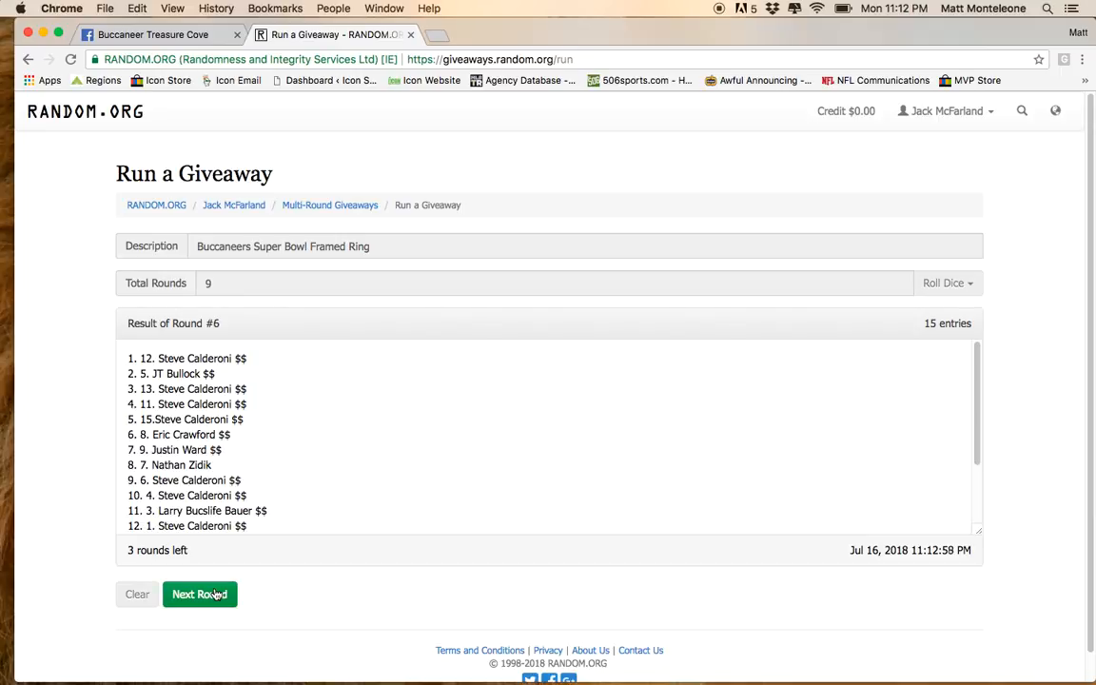
pyautogui.click(199, 593)
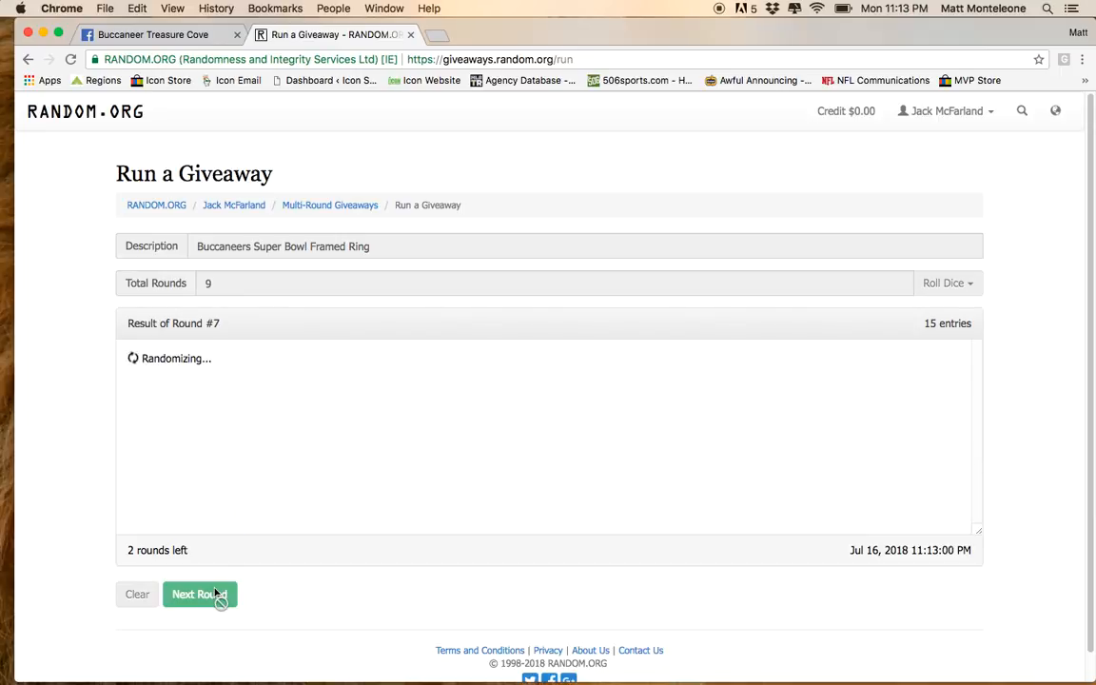
pyautogui.click(200, 593)
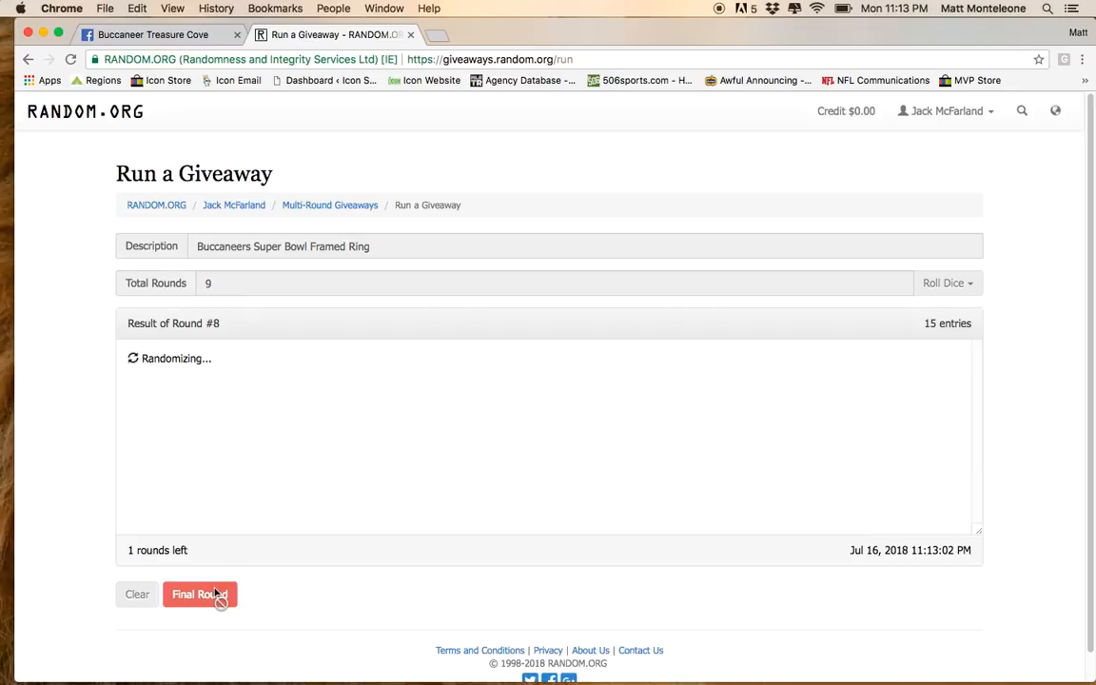
pyautogui.click(199, 593)
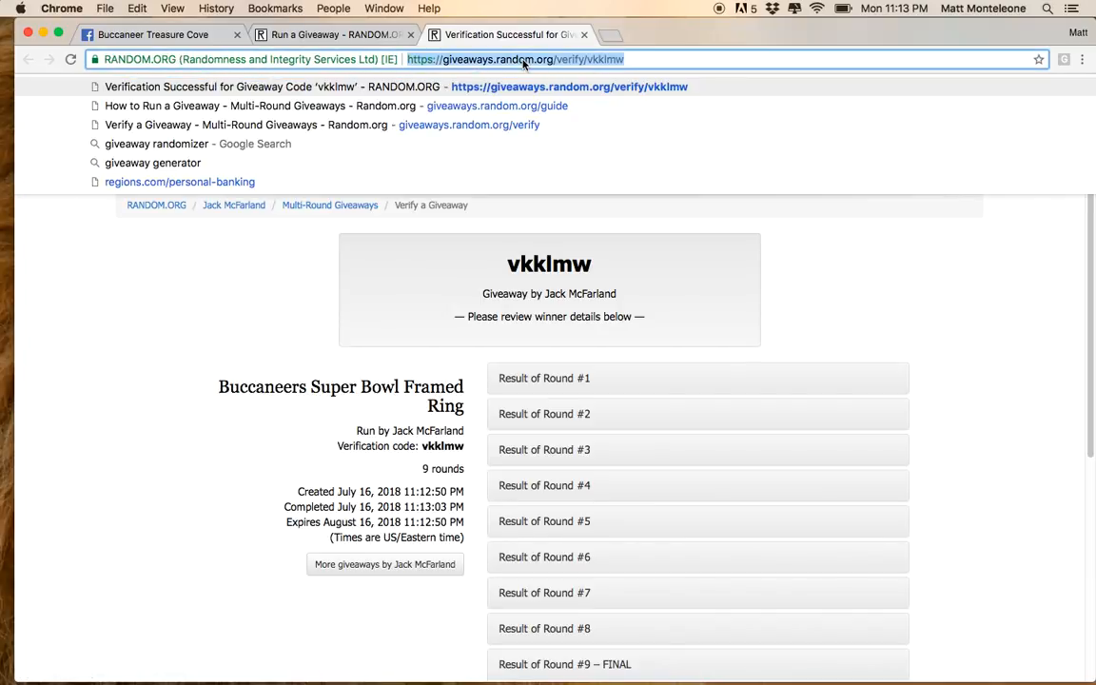
pyautogui.scroll(-3)
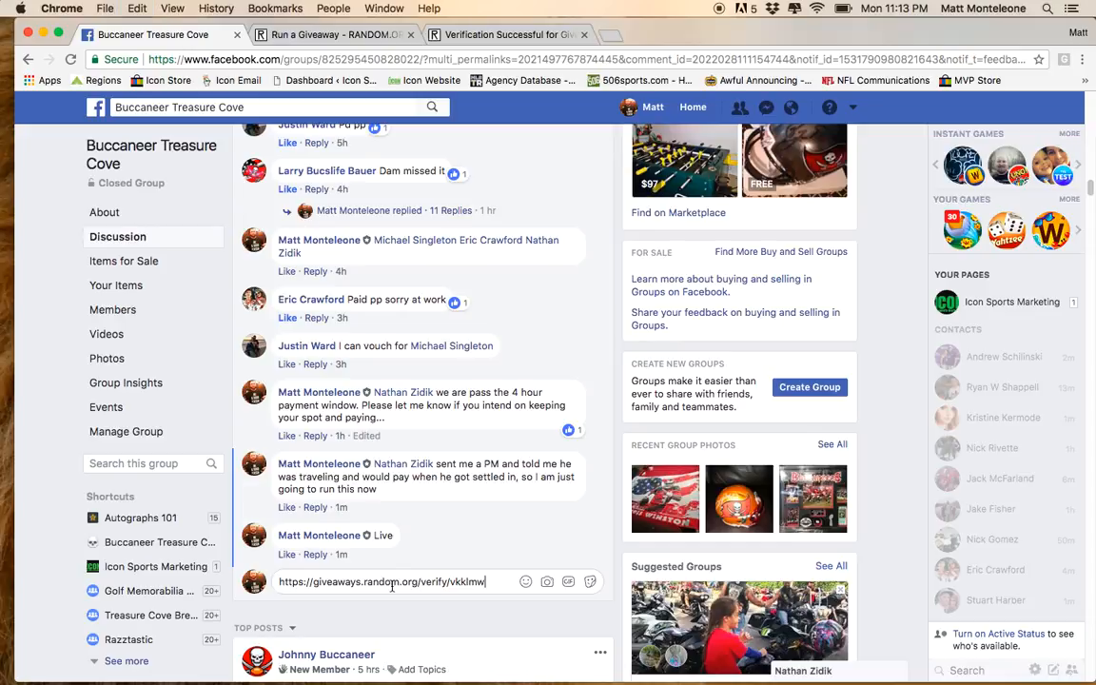
# Post the vkklmw verification link as a Facebook group comment.
pyautogui.press('Return')
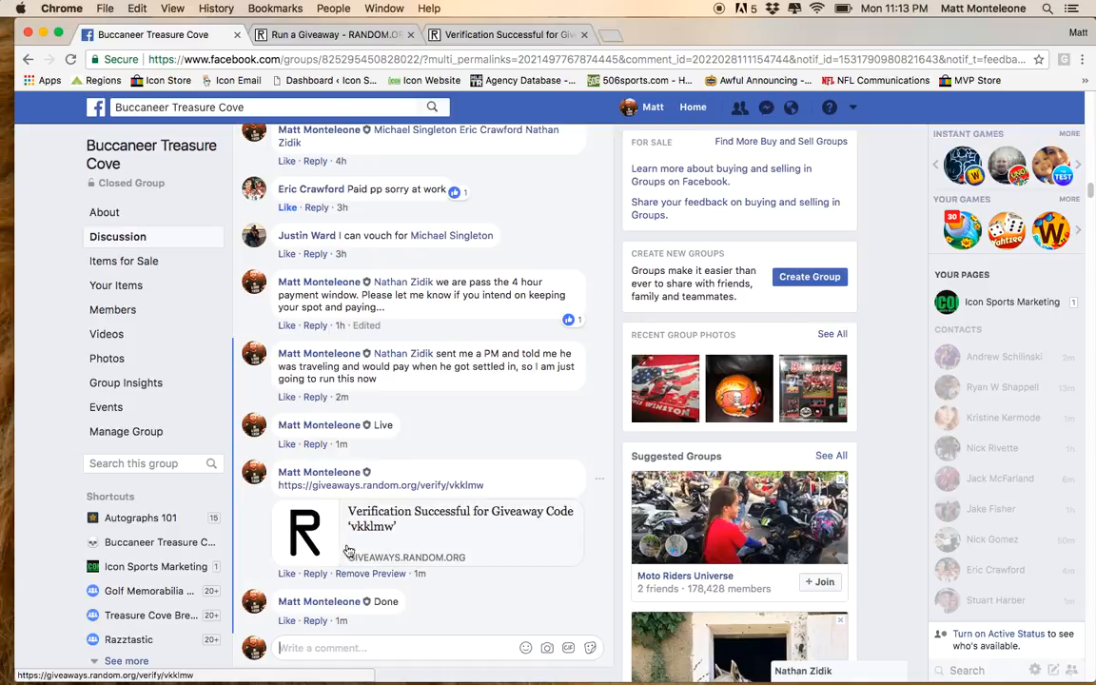
pyautogui.moveTo(341, 620)
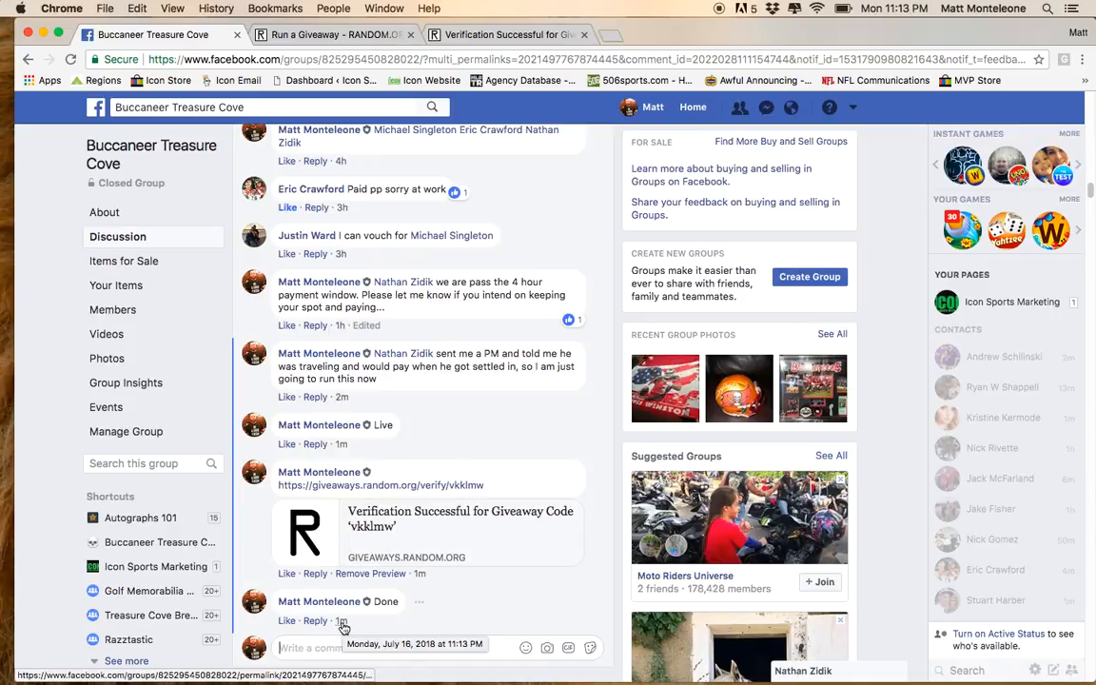
pyautogui.moveTo(721, 13)
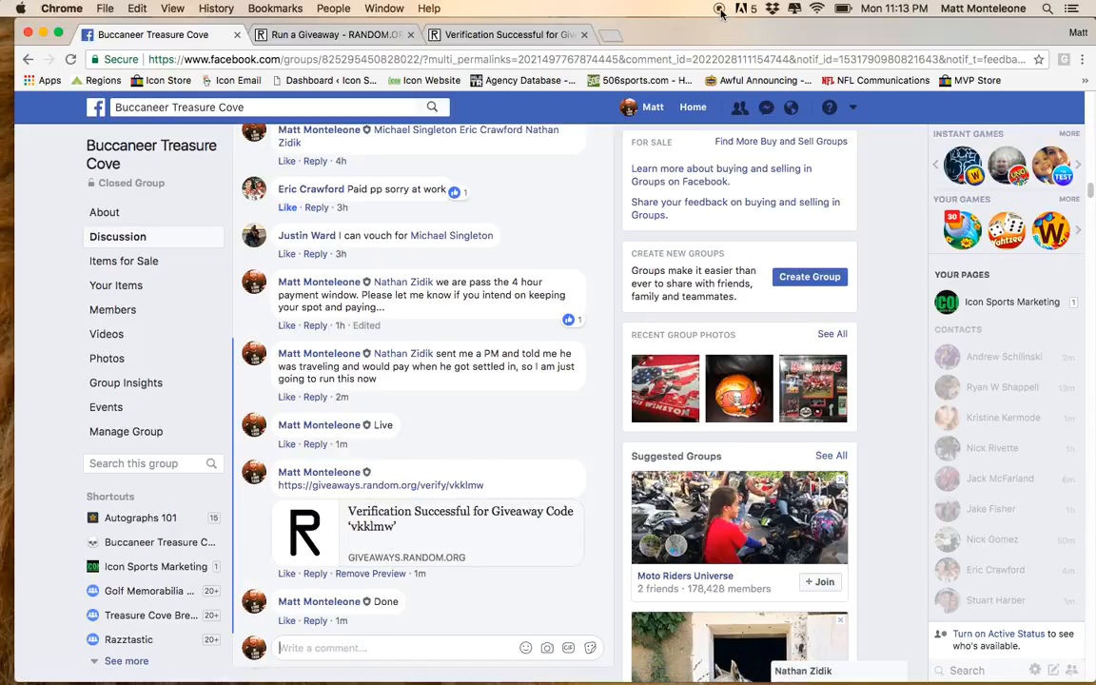